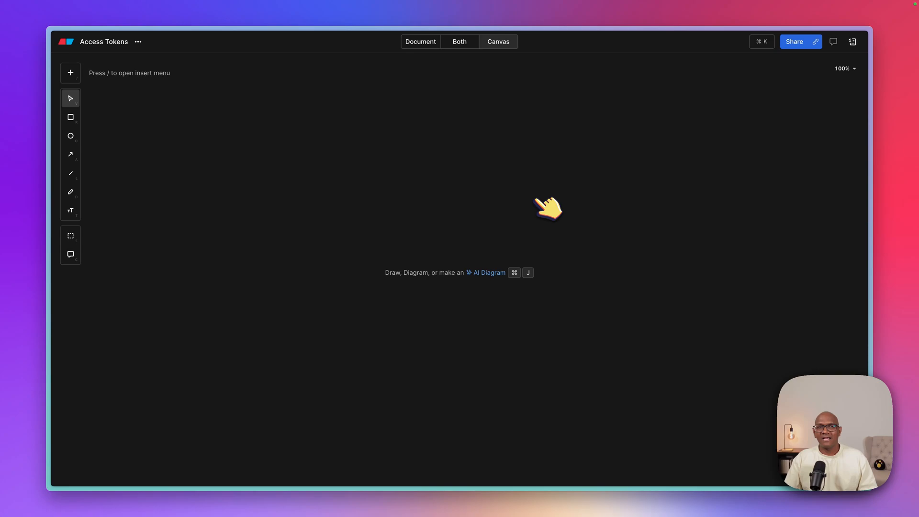
pyautogui.moveTo(256, 162)
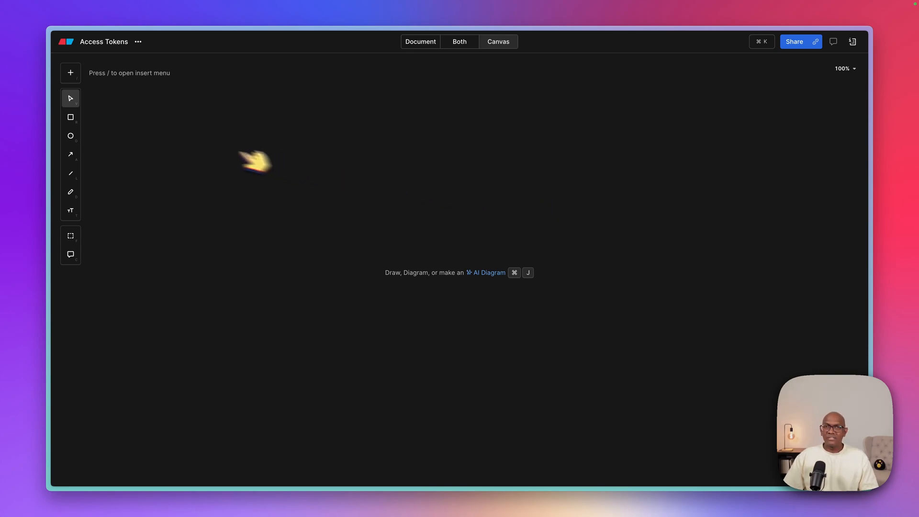
pyautogui.moveTo(209, 152)
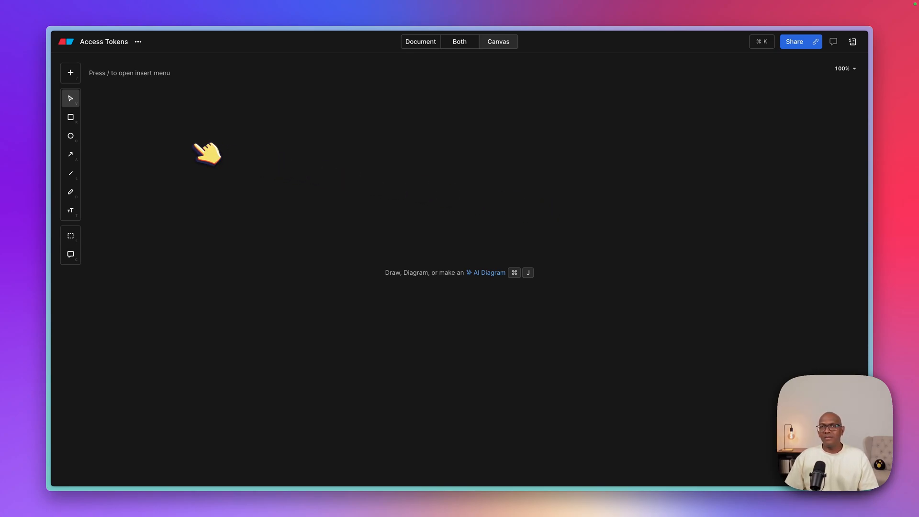
# Insert a user icon, browser frame and box holding Teams, OneDrive, SharePoint, labeled 'Microsoft 365'
pyautogui.click(70, 117)
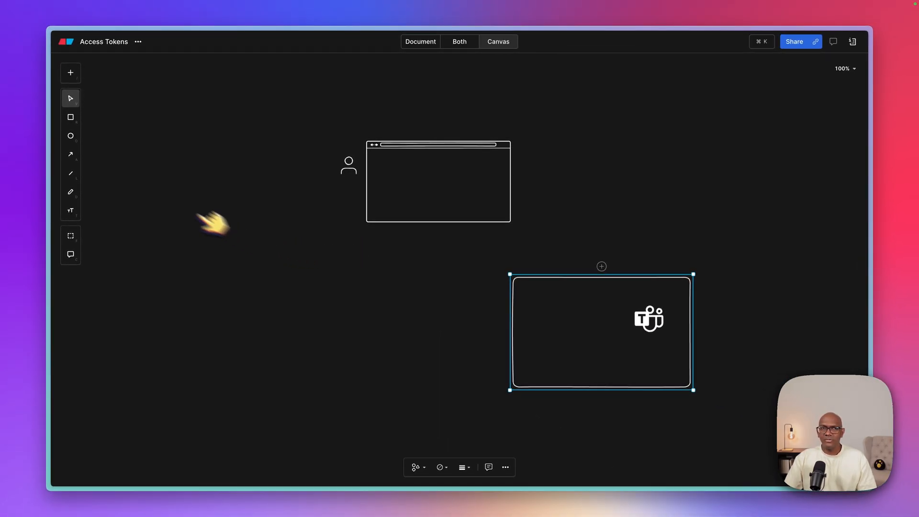
pyautogui.click(71, 73)
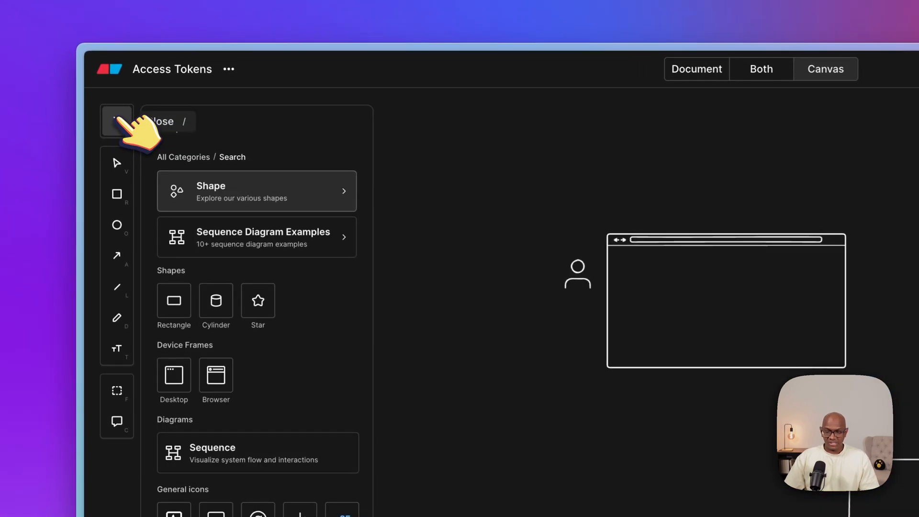
pyautogui.click(117, 122)
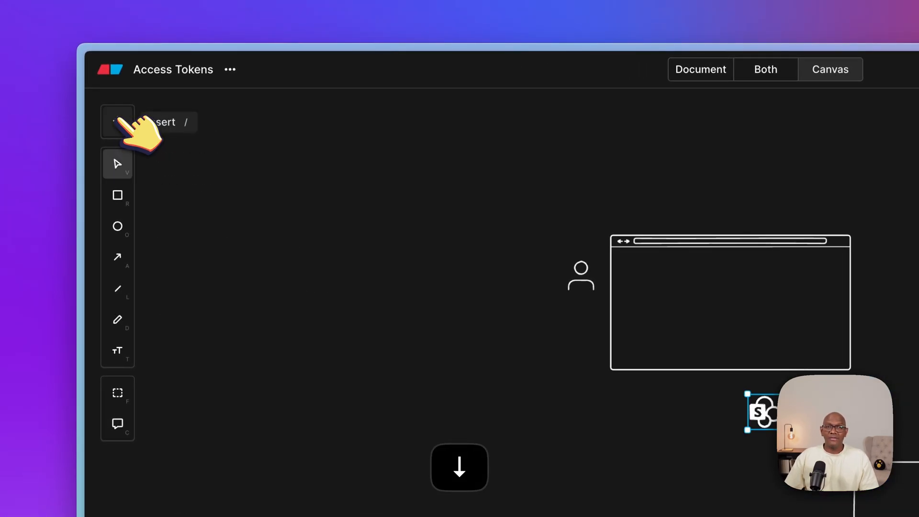
pyautogui.click(116, 122)
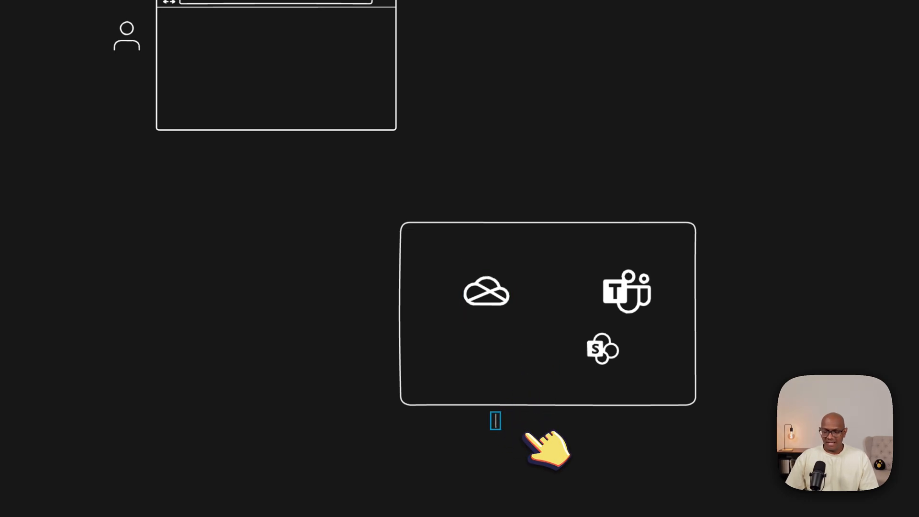
pyautogui.write('Microsoft 365')
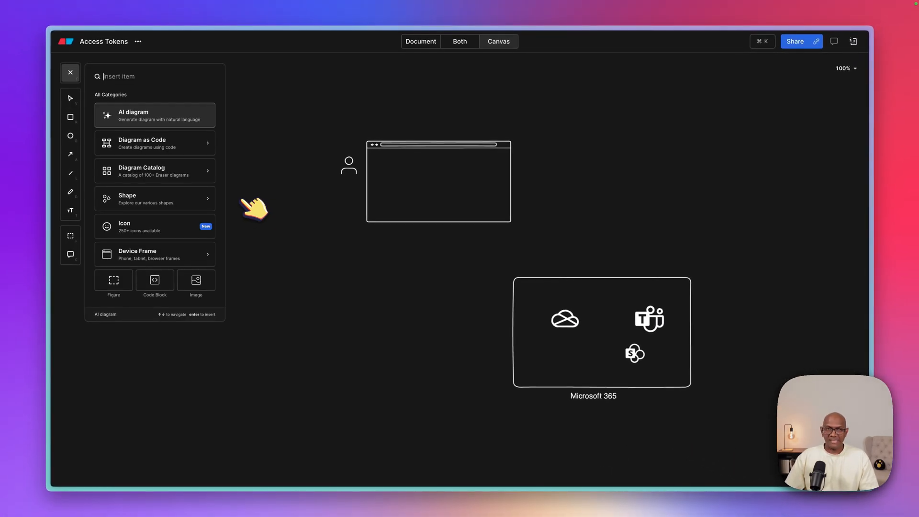
# Search 'graph' and insert the GraphQL logo as the Graph icon
pyautogui.write('graph')
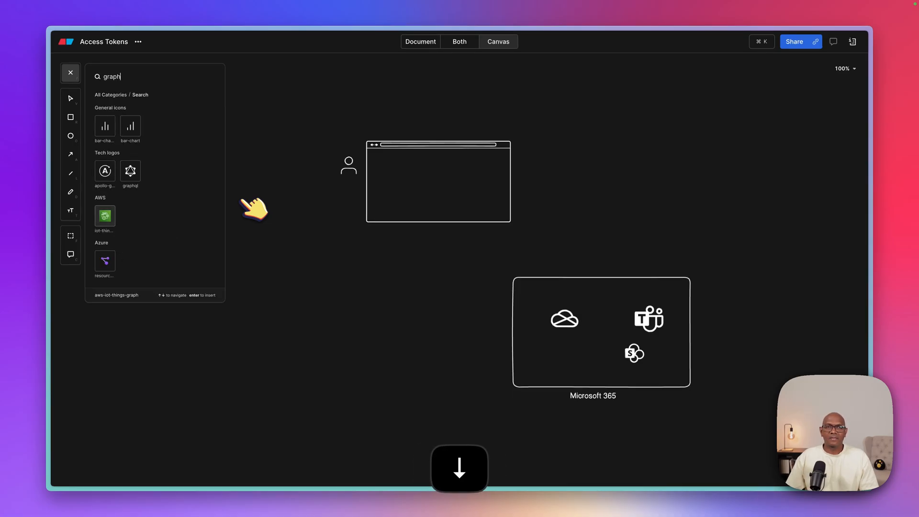
pyautogui.click(130, 171)
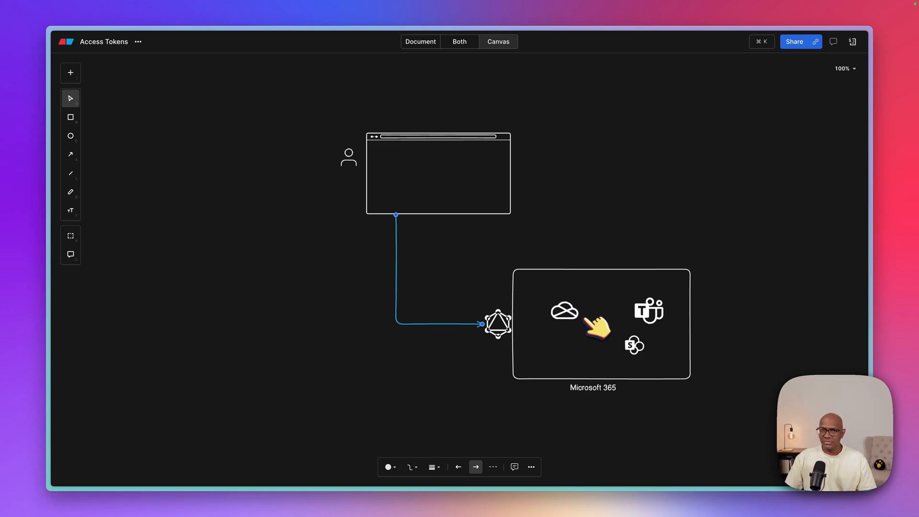
# Draw an arrow from the GraphQL icon up to the bottom of the browser frame
pyautogui.click(71, 154)
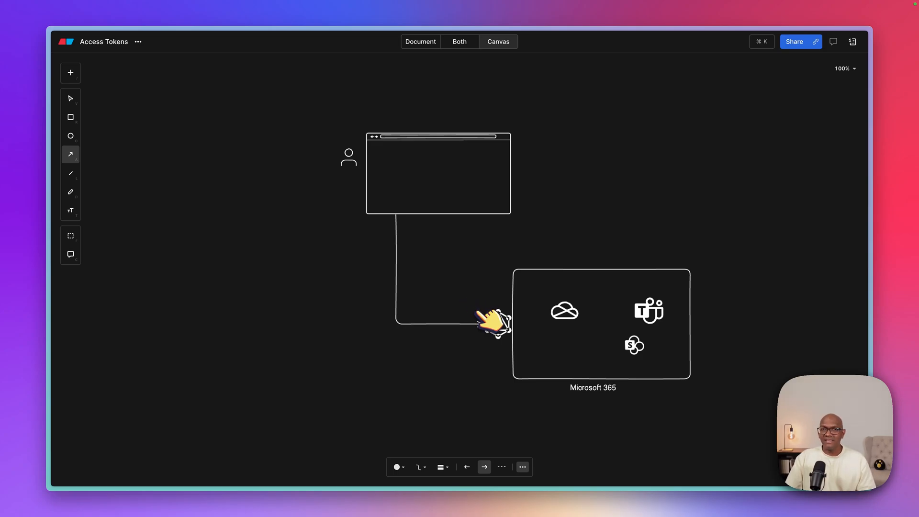
pyautogui.click(495, 324)
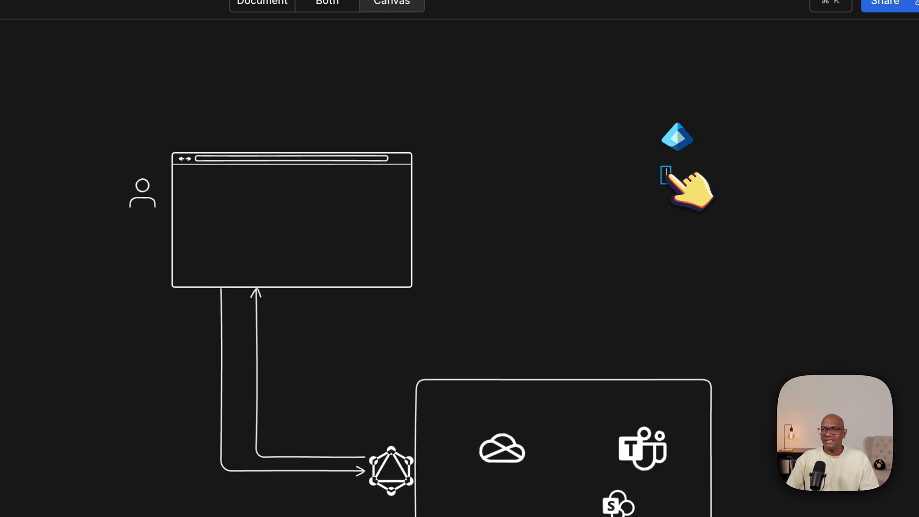
# Label the Entra icon 'Microsoft Entra' and move the key icon into the browser frame
pyautogui.write('Microsoft')
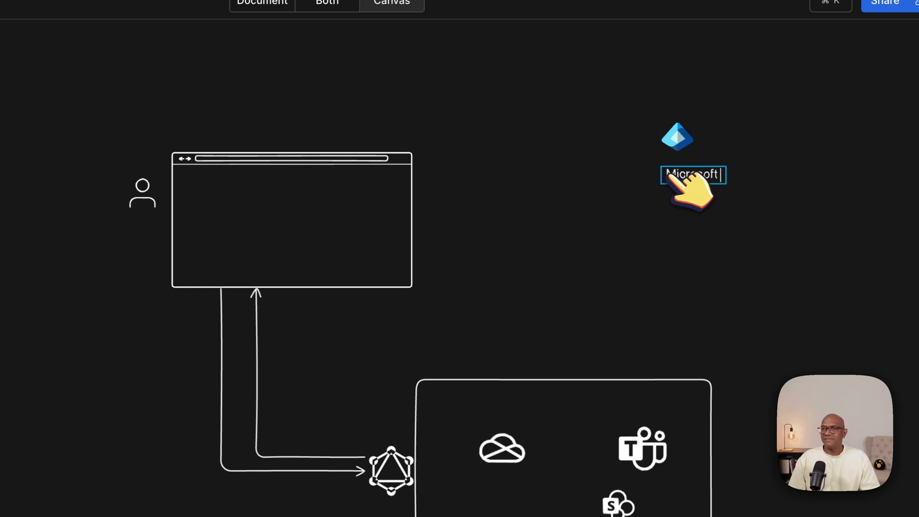
pyautogui.write('Entra')
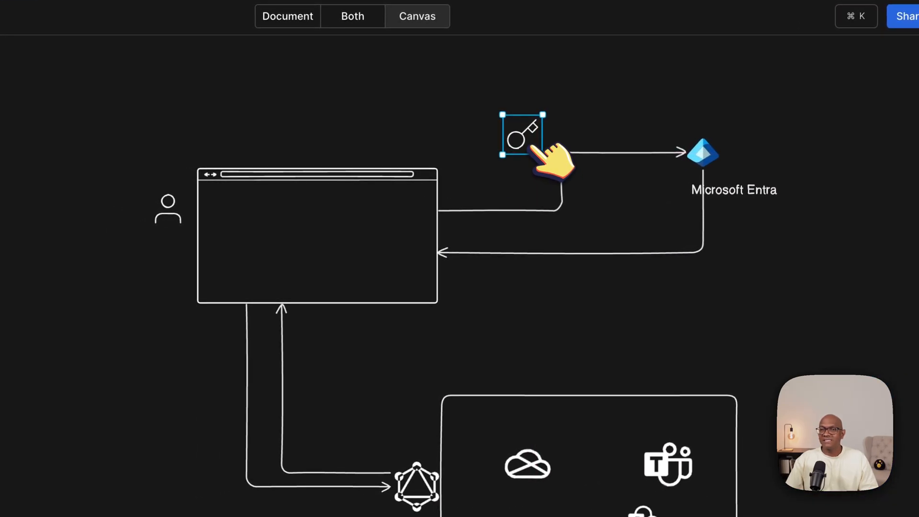
pyautogui.moveTo(521, 134); pyautogui.dragTo(674, 128)
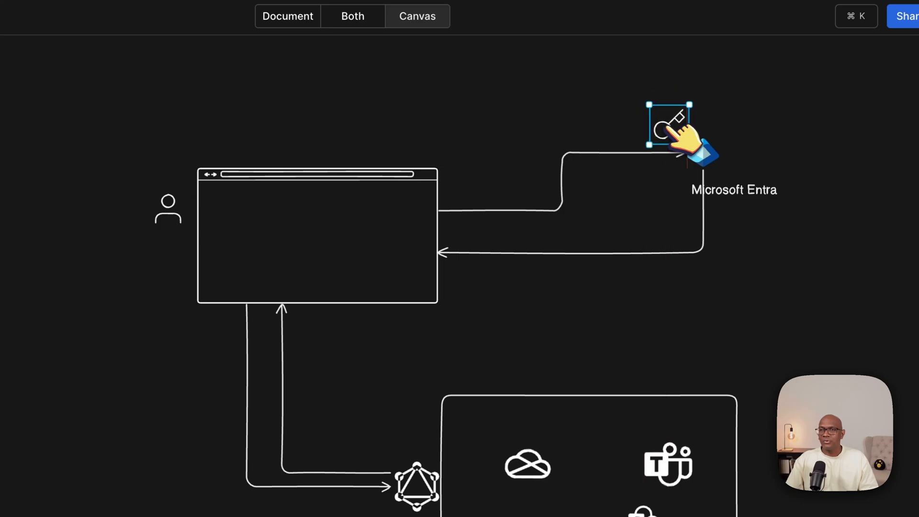
pyautogui.moveTo(668, 126); pyautogui.dragTo(370, 260)
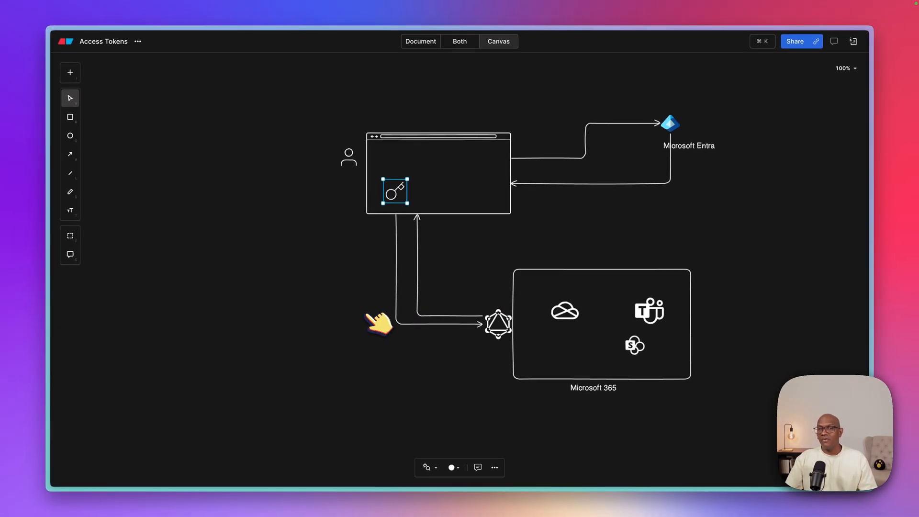
pyautogui.moveTo(402, 220)
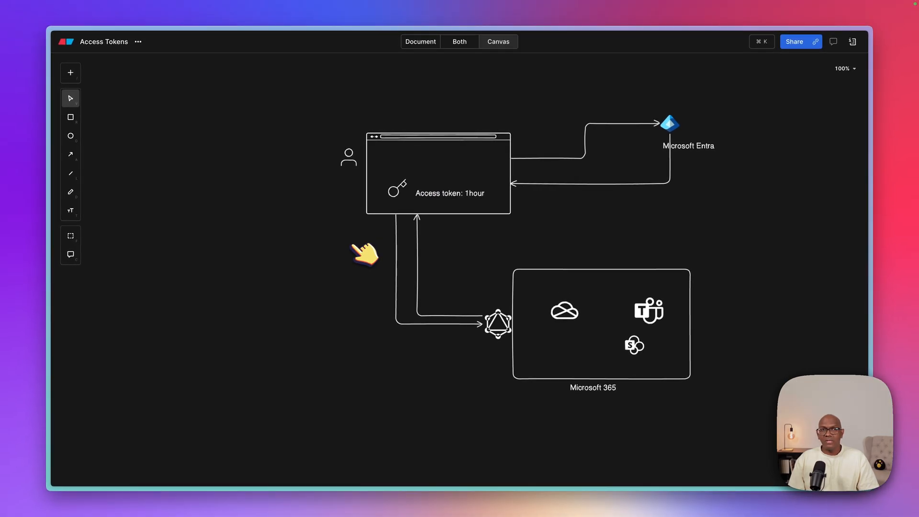
# Insert the PowerShell icon and place it left of the GraphQL icon
pyautogui.write('power')
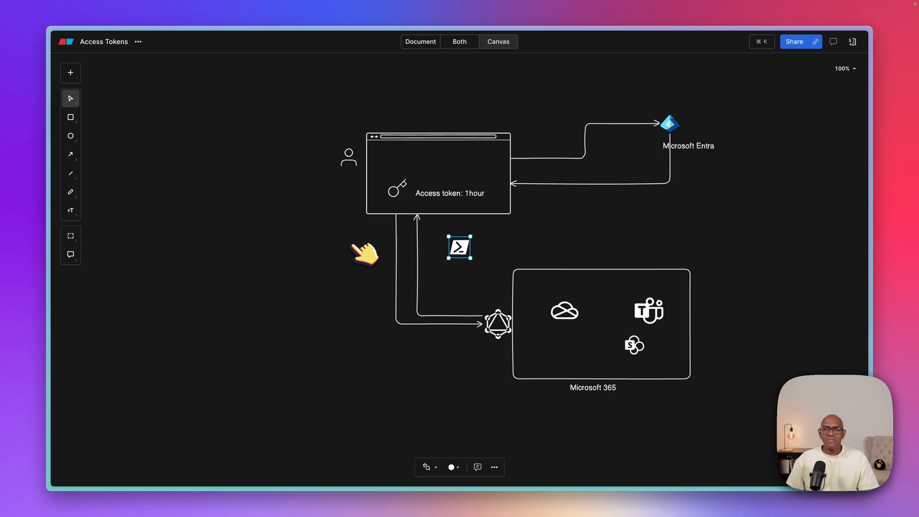
pyautogui.moveTo(460, 247); pyautogui.dragTo(351, 308)
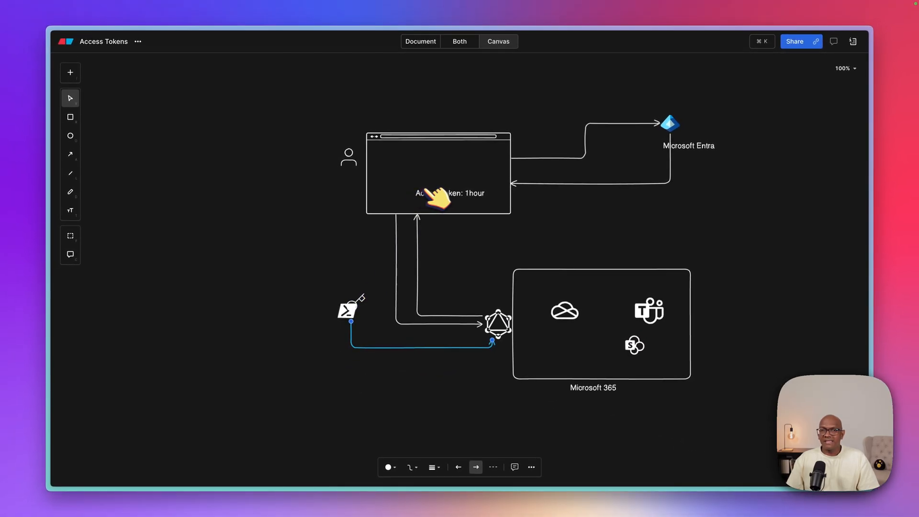
pyautogui.moveTo(438, 228)
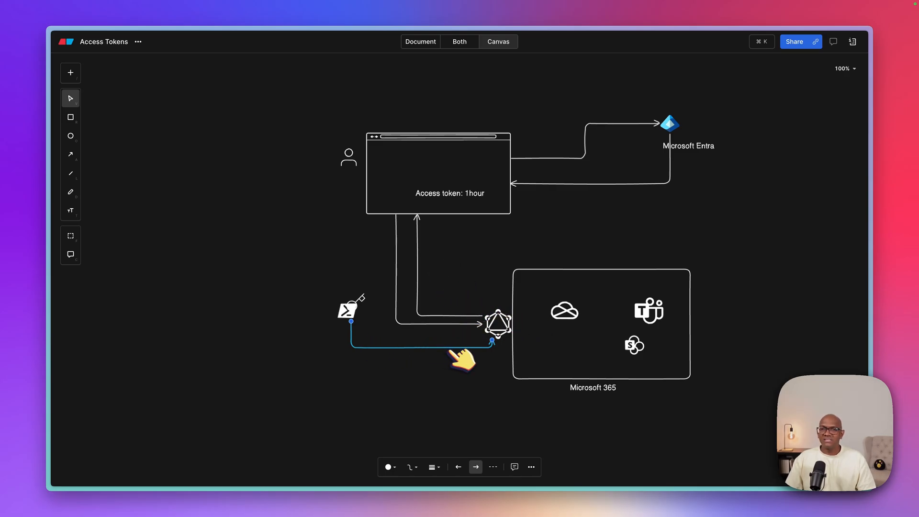
pyautogui.moveTo(465, 357)
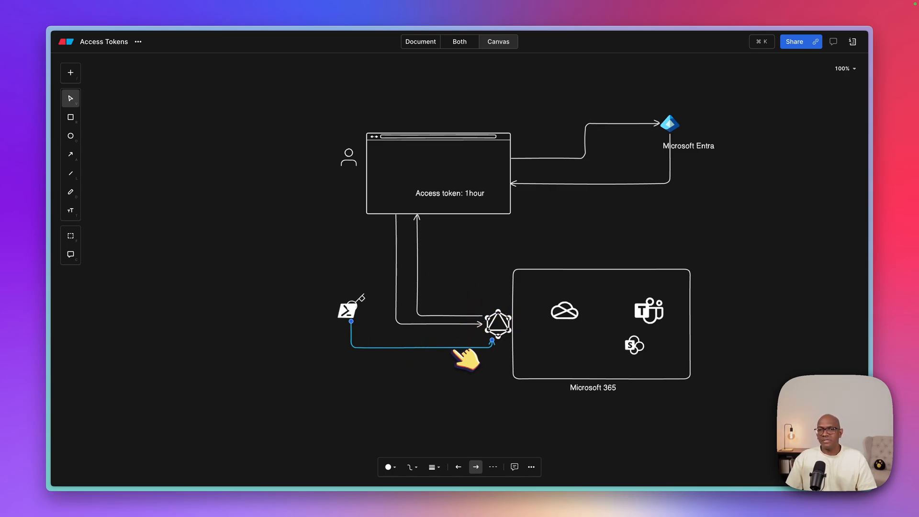
pyautogui.moveTo(462, 358)
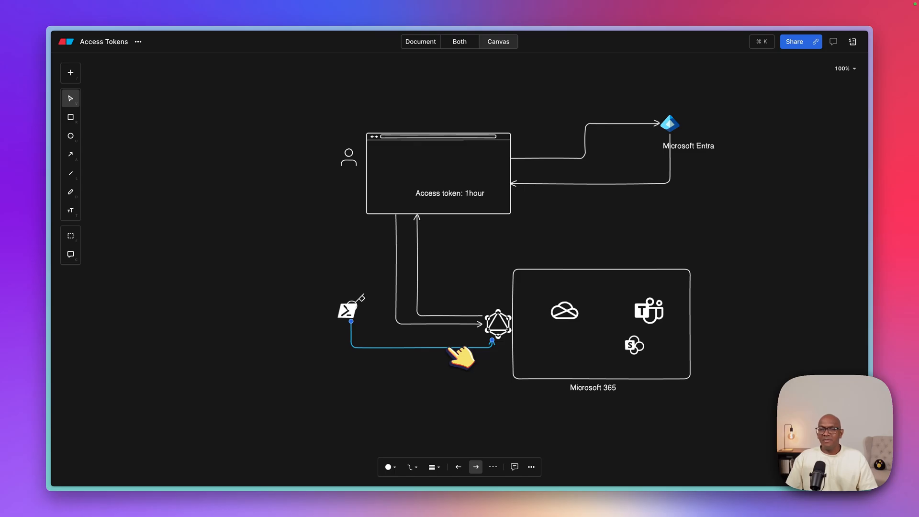
pyautogui.moveTo(472, 340)
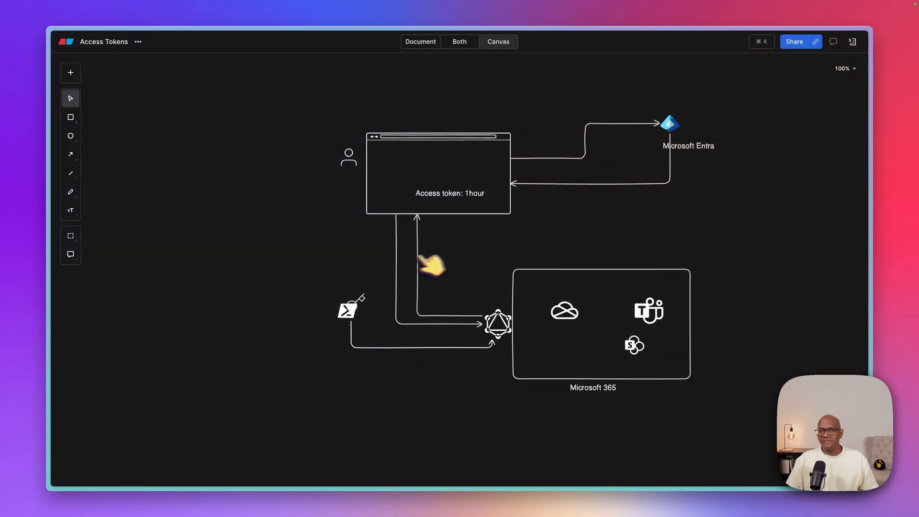
pyautogui.moveTo(480, 337)
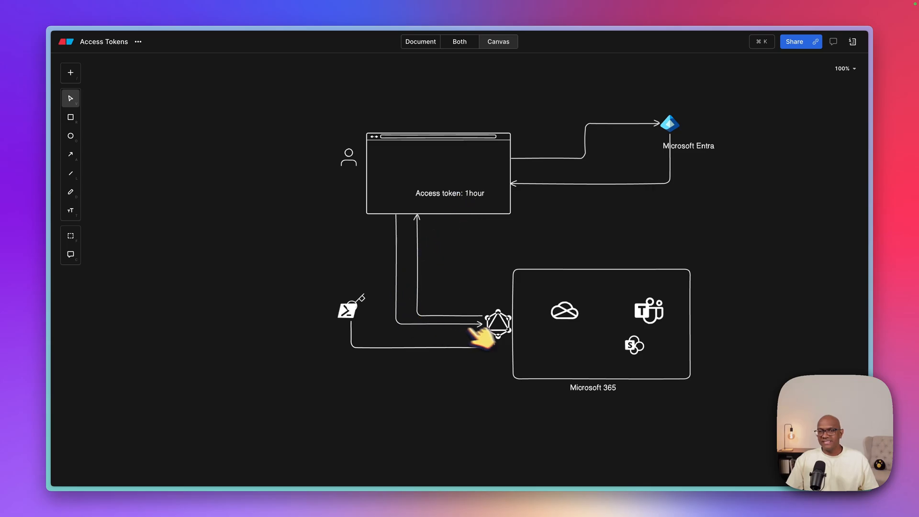
pyautogui.moveTo(501, 326)
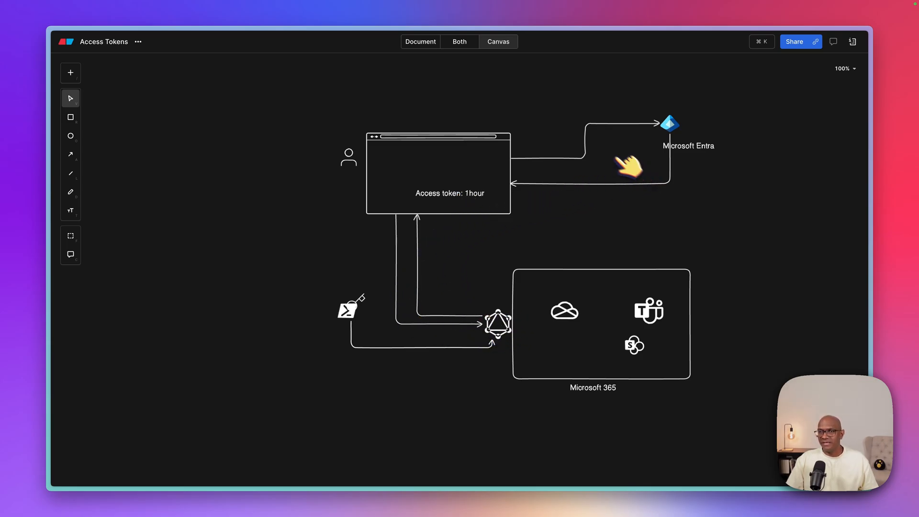
pyautogui.moveTo(679, 126)
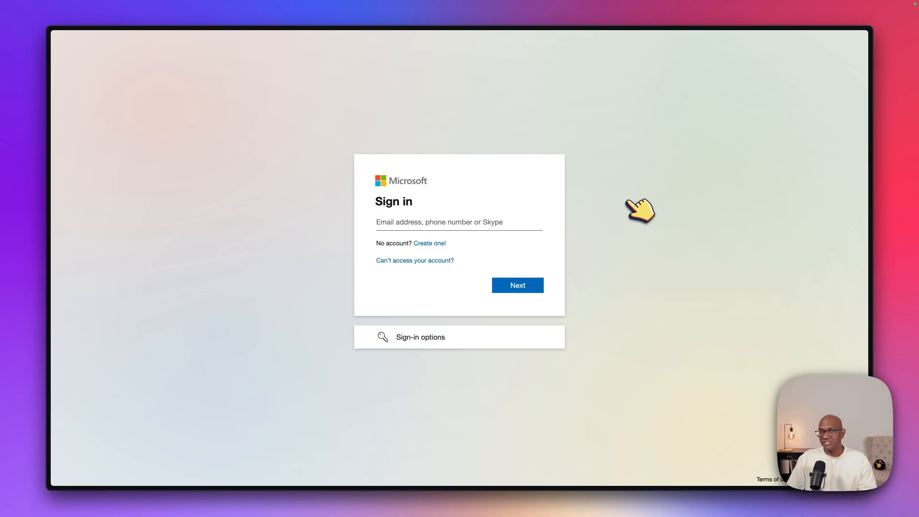
# Record network activity in DevTools while signing in with the 'john' email and password
pyautogui.press('F12')
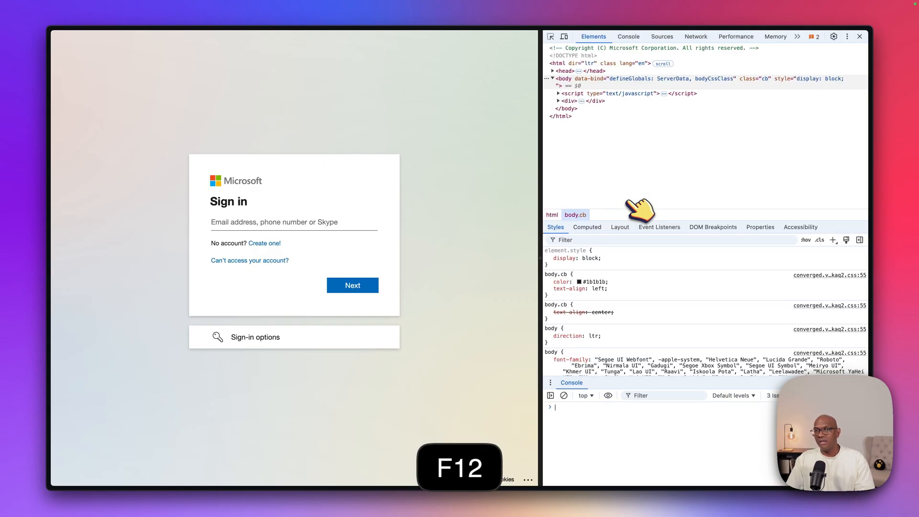
pyautogui.click(718, 42)
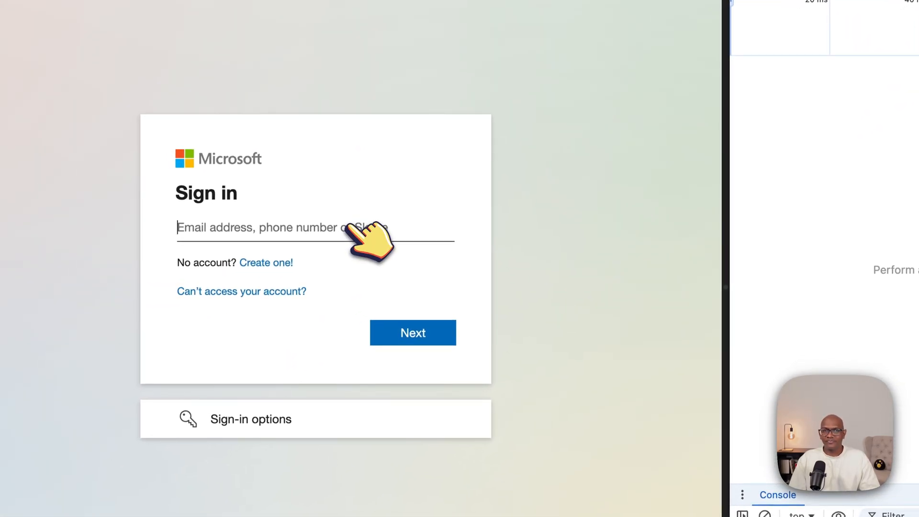
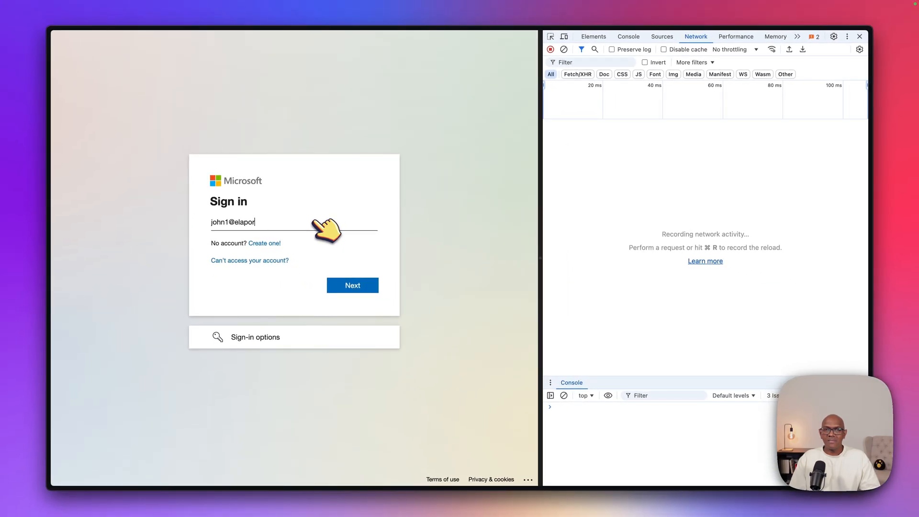
pyautogui.click(352, 285)
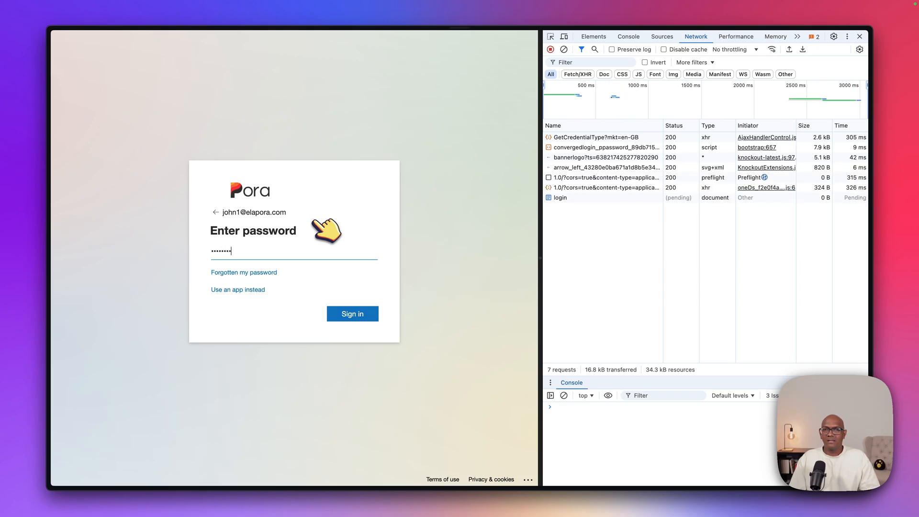
pyautogui.click(352, 313)
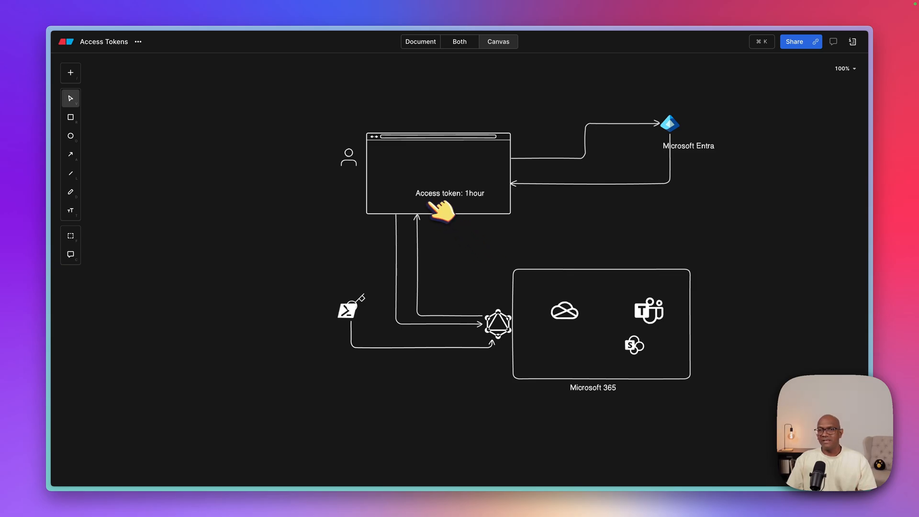
pyautogui.moveTo(673, 125)
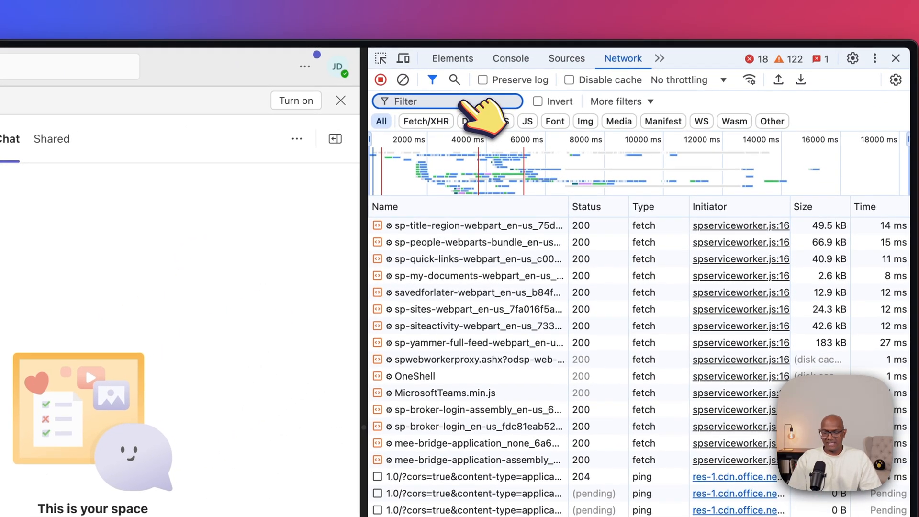
# Filter Network requests by 'token' and copy the Graph-scoped response's access_token
pyautogui.write('token')
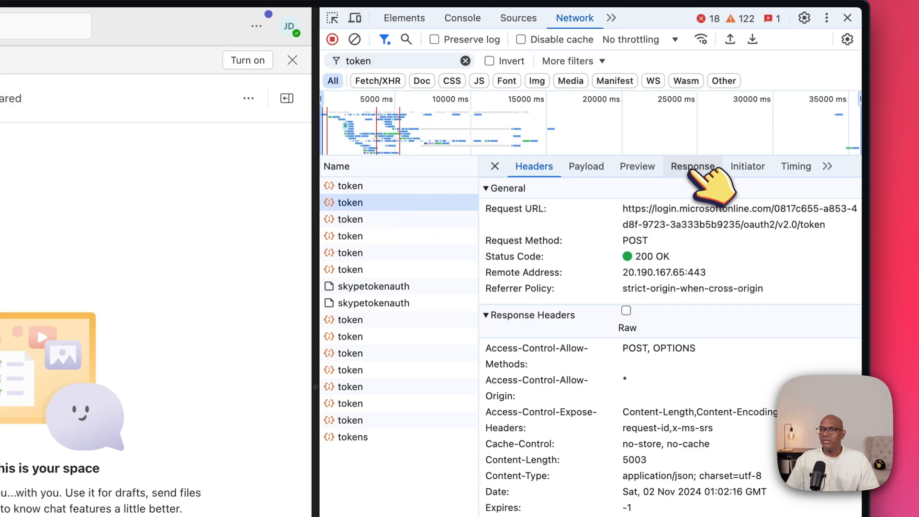
pyautogui.click(693, 167)
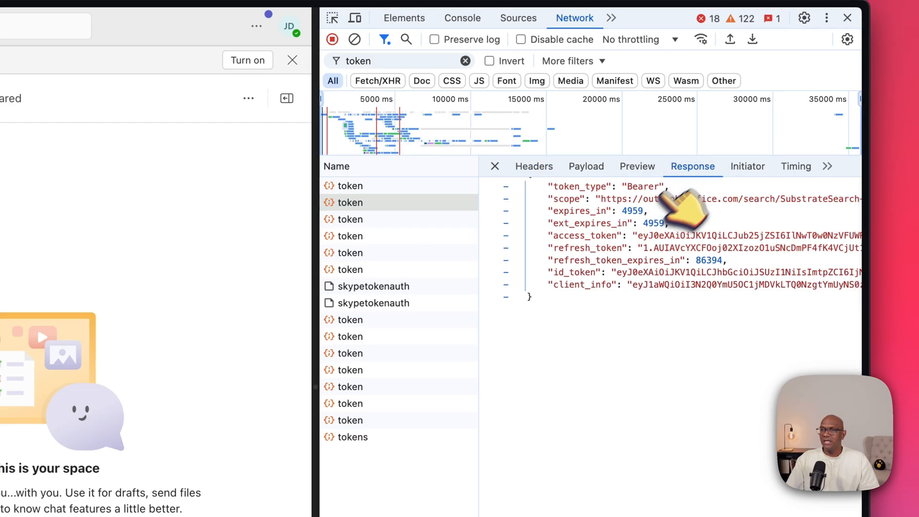
pyautogui.moveTo(632, 276)
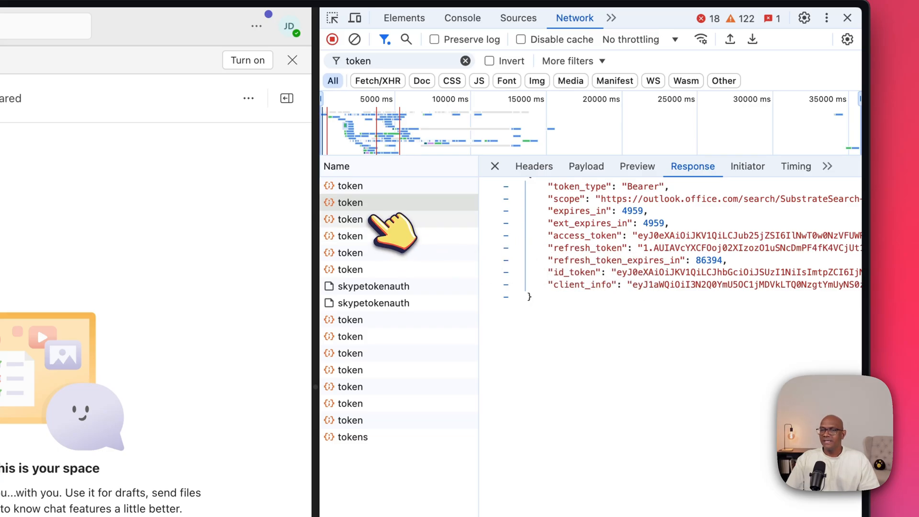
pyautogui.click(350, 238)
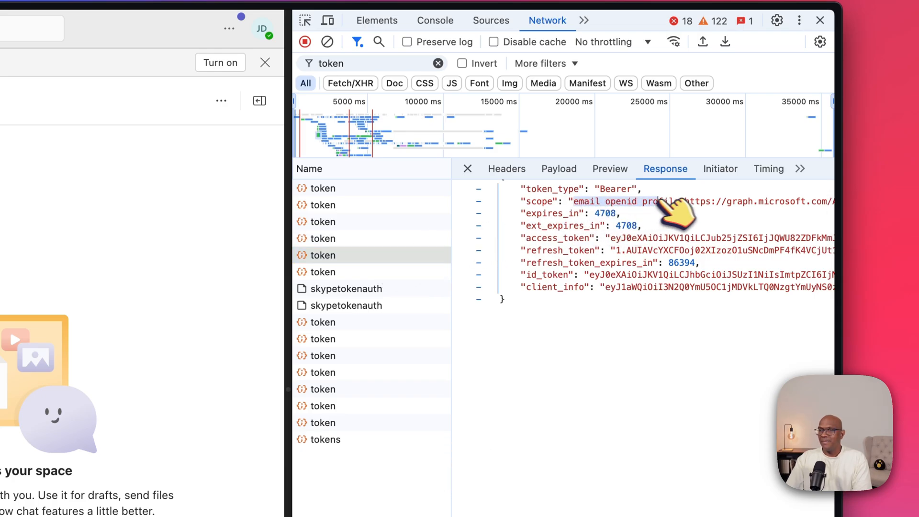
pyautogui.moveTo(744, 214)
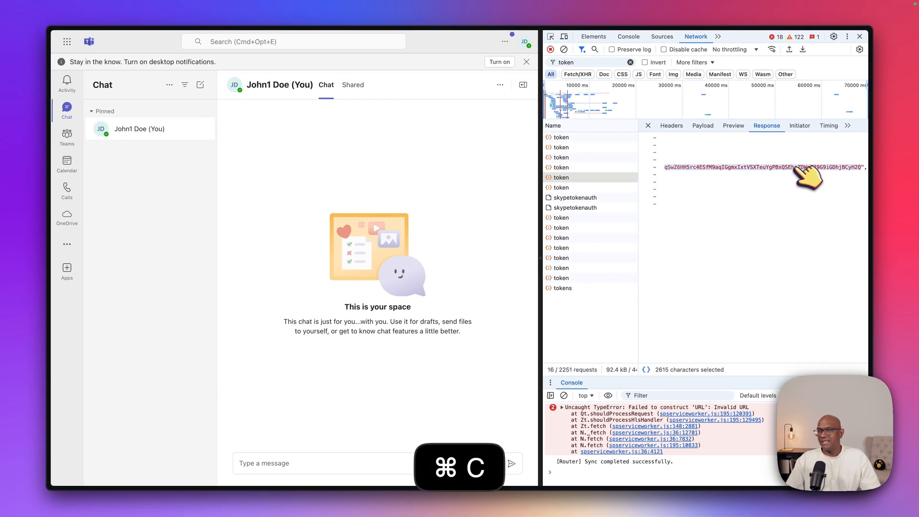
pyautogui.rightClick(793, 167)
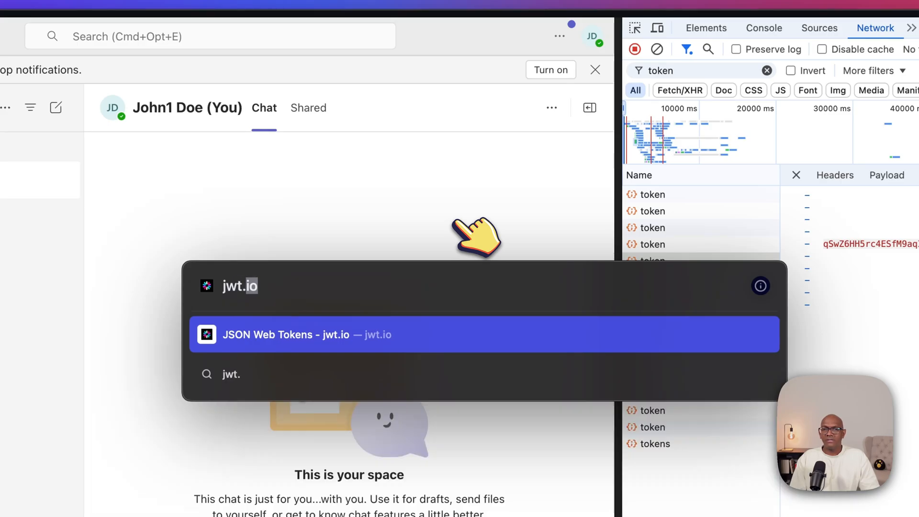
# Decode the pasted token on jwt.ms and select the Files.ReadWrite.All scope
pyautogui.click(305, 334)
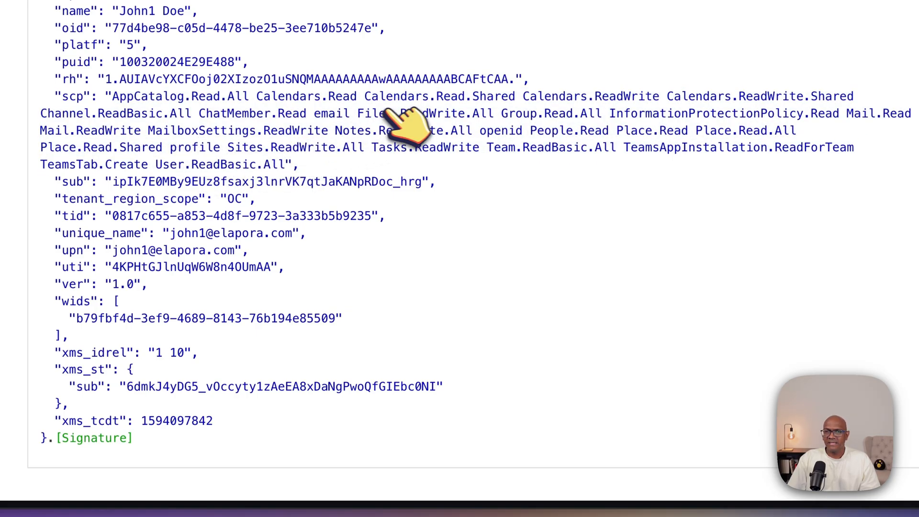
pyautogui.doubleClick(519, 112)
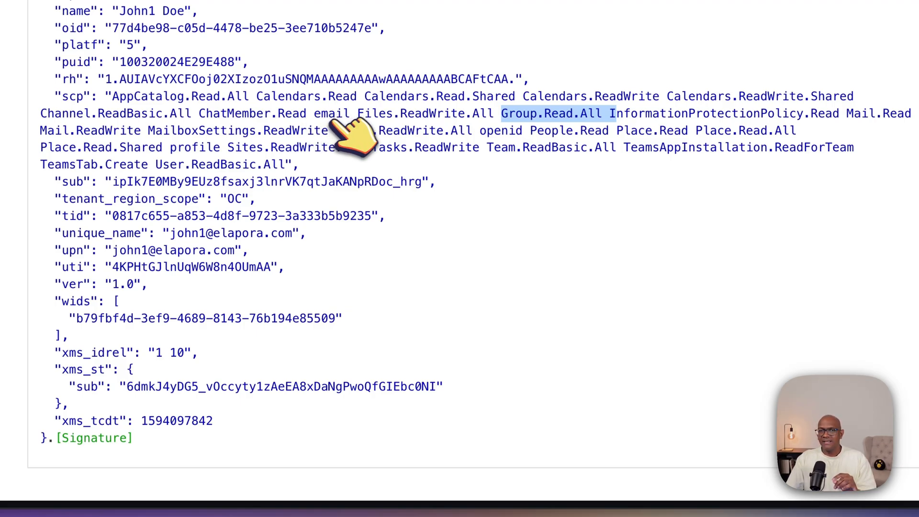
pyautogui.moveTo(626, 147)
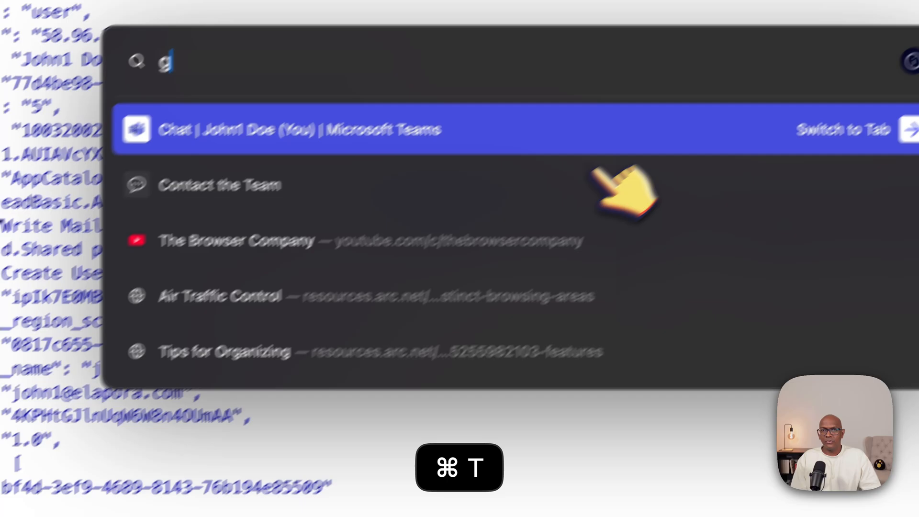
# Open Files.ReadWrite.All in Graph Permissions Explorer and browse its PowerShell [v1.0] commands
pyautogui.write('graphpermi')
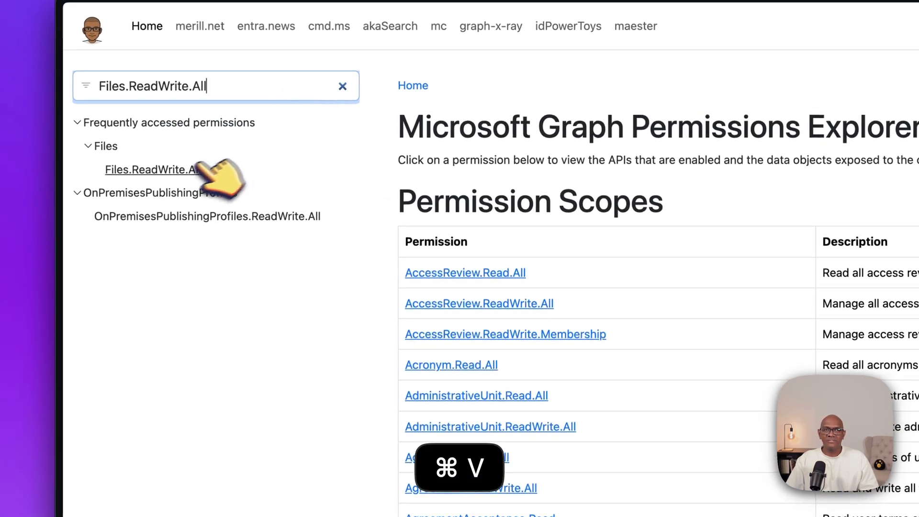
pyautogui.click(151, 170)
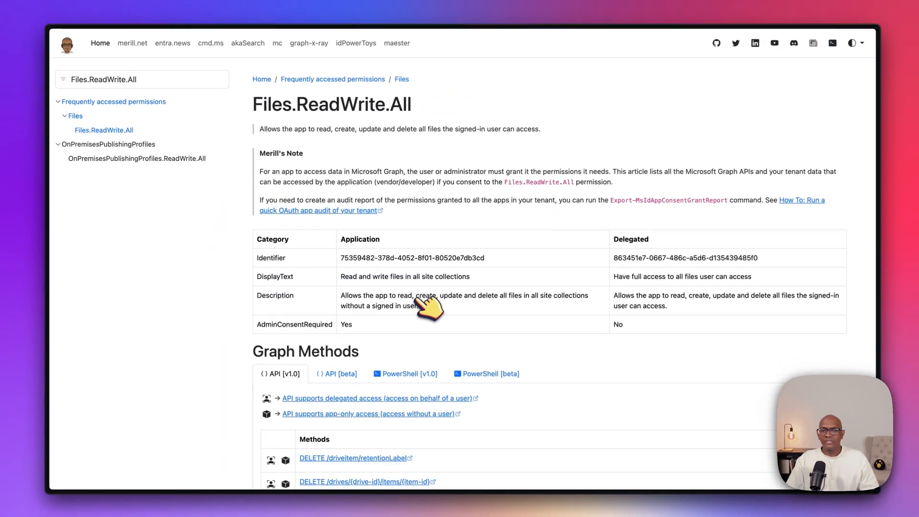
pyautogui.scroll(-3)
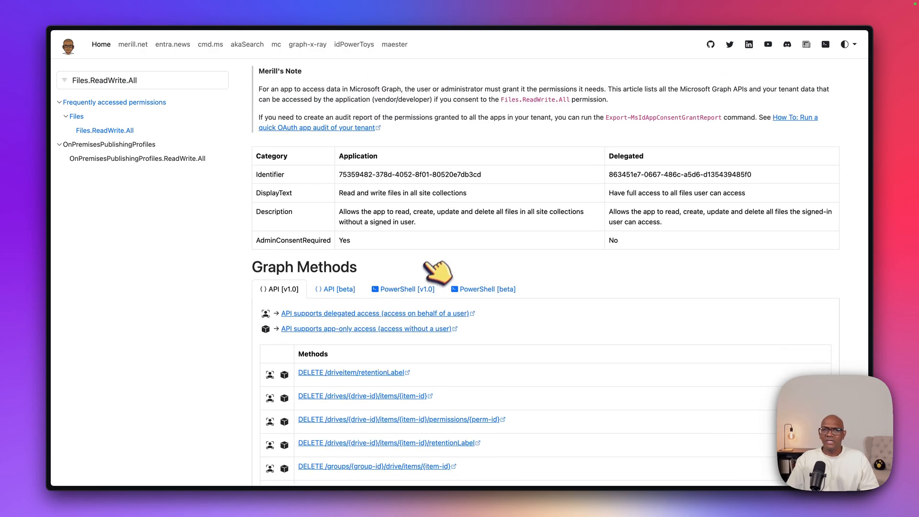
pyautogui.click(403, 289)
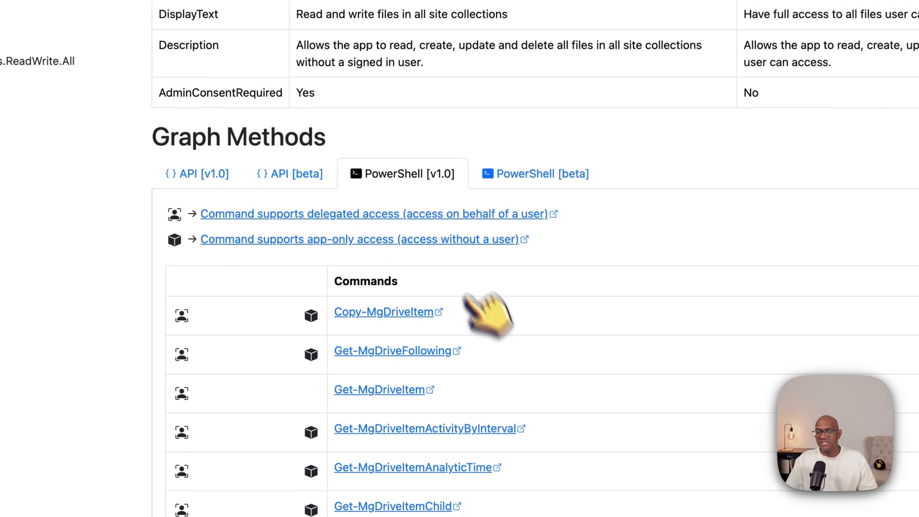
pyautogui.scroll(-3)
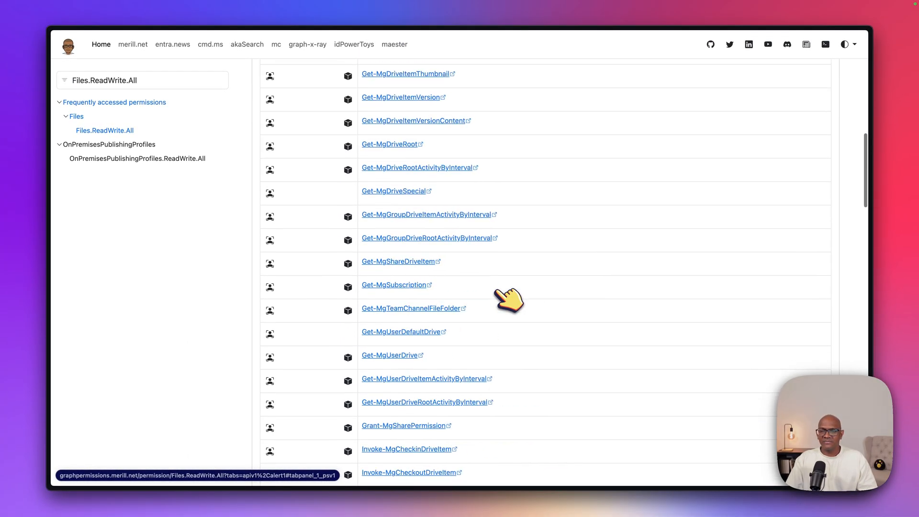
pyautogui.scroll(3)
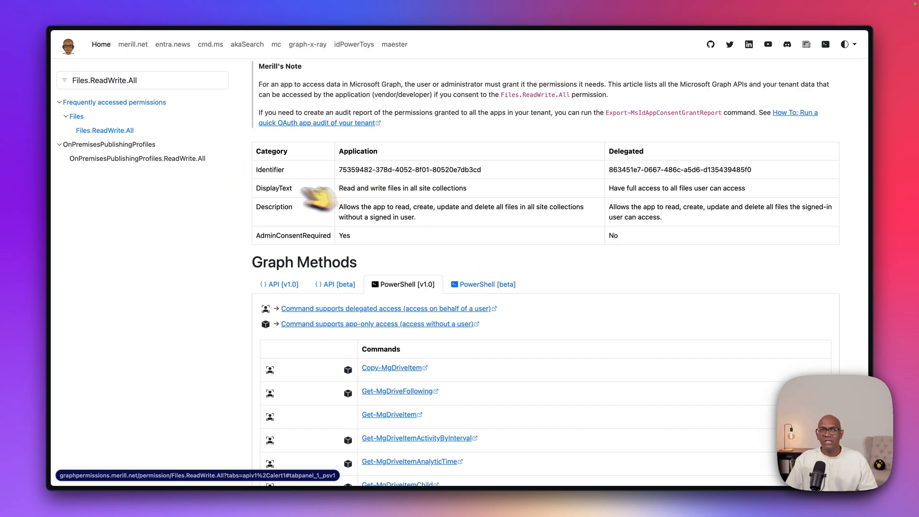
pyautogui.scroll(-3)
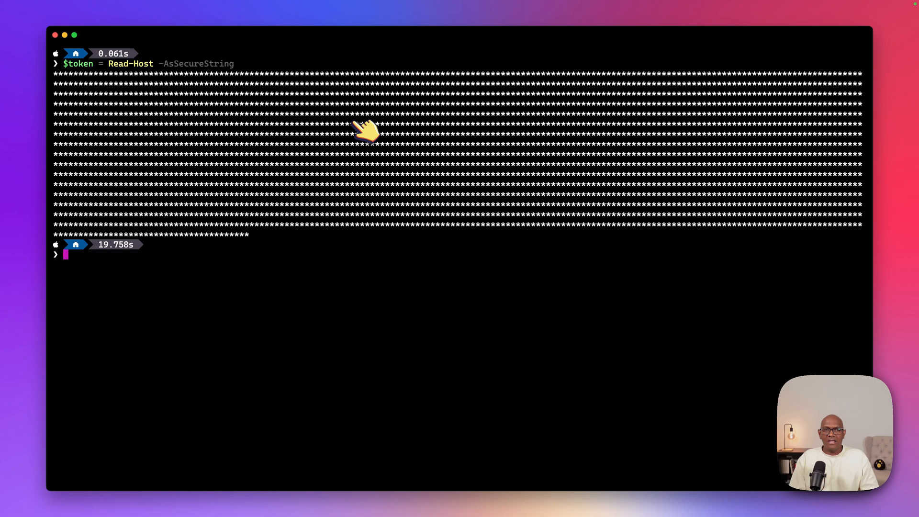
# Run Connect-MgGraph -AccessToken $token, then begin a Get-Mg command
pyautogui.write('Connect-mgr')
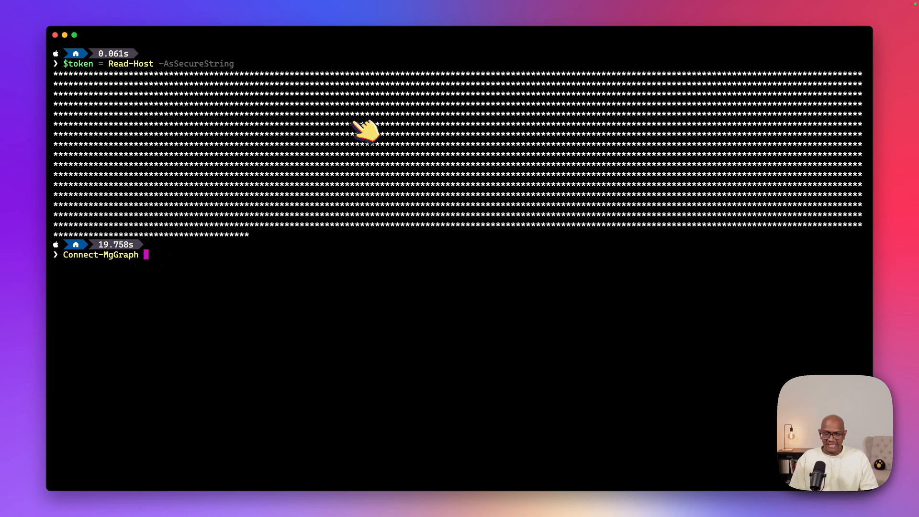
pyautogui.write('-AccessToken')
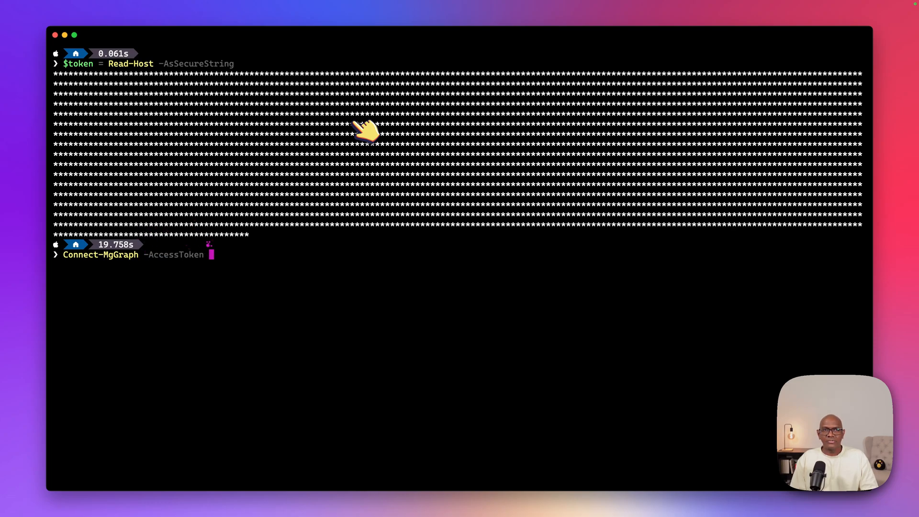
pyautogui.write('$token')
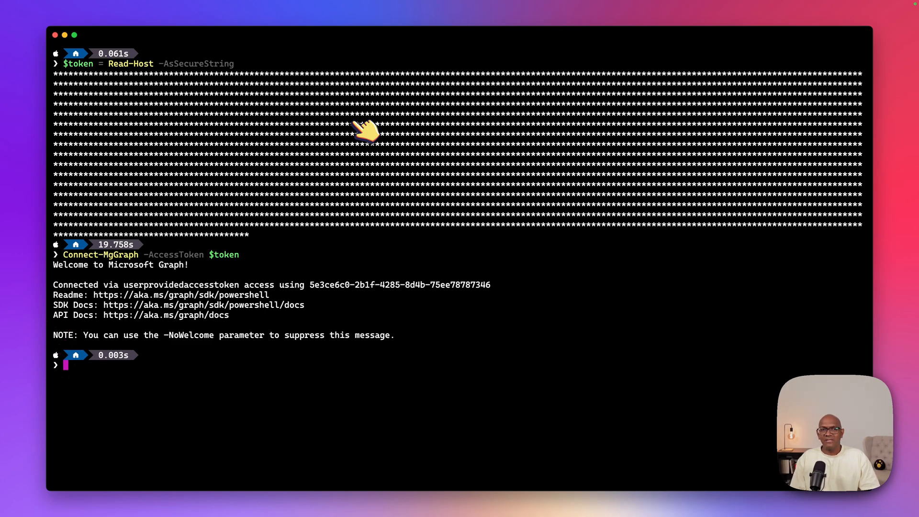
pyautogui.moveTo(334, 182)
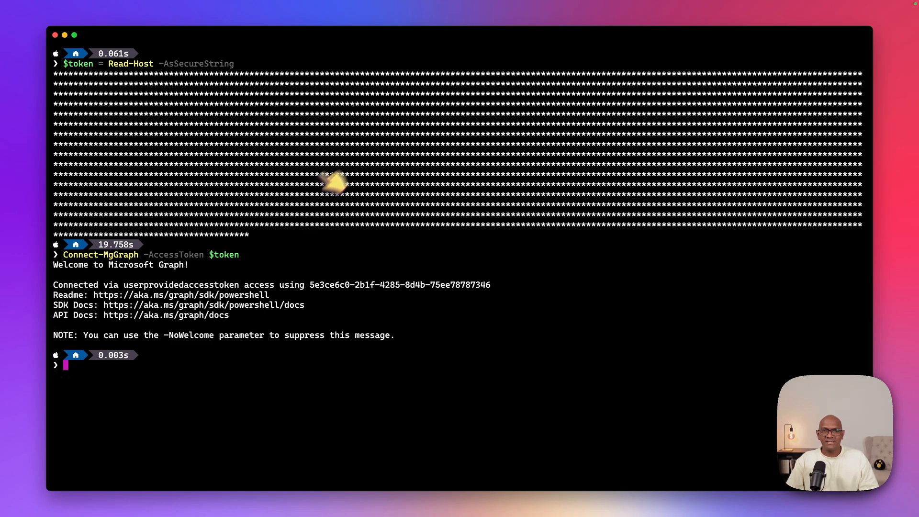
pyautogui.moveTo(269, 290)
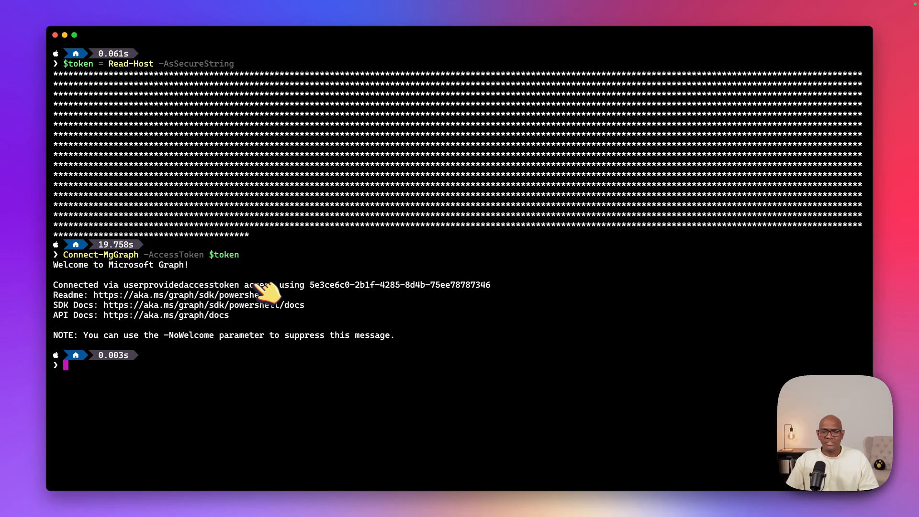
pyautogui.moveTo(404, 390)
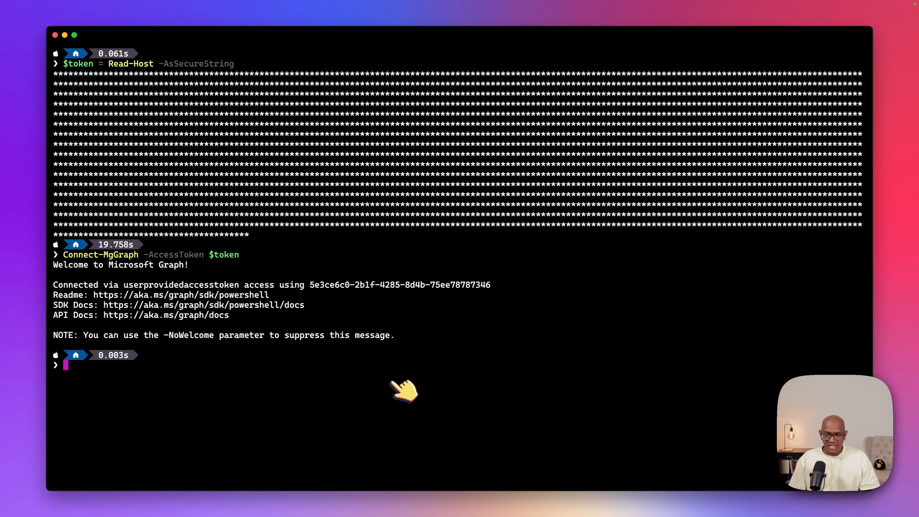
pyautogui.write('get-m')
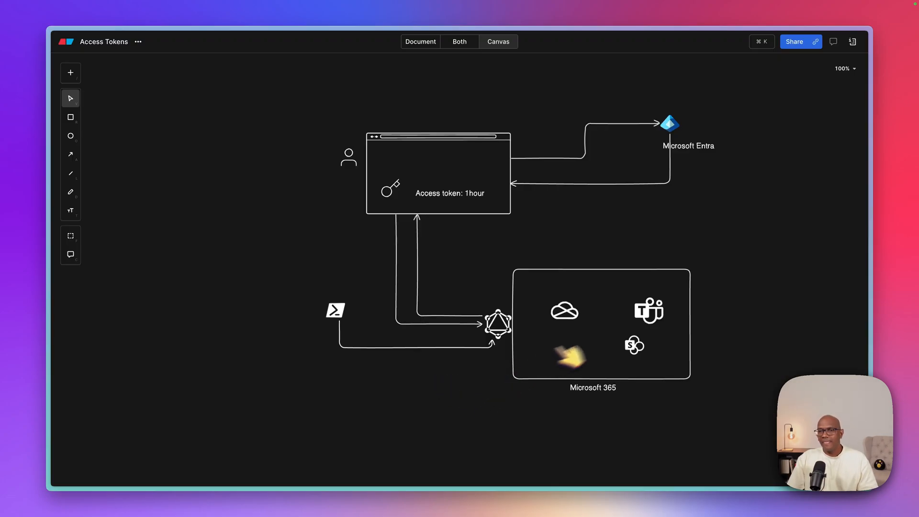
pyautogui.moveTo(636, 319)
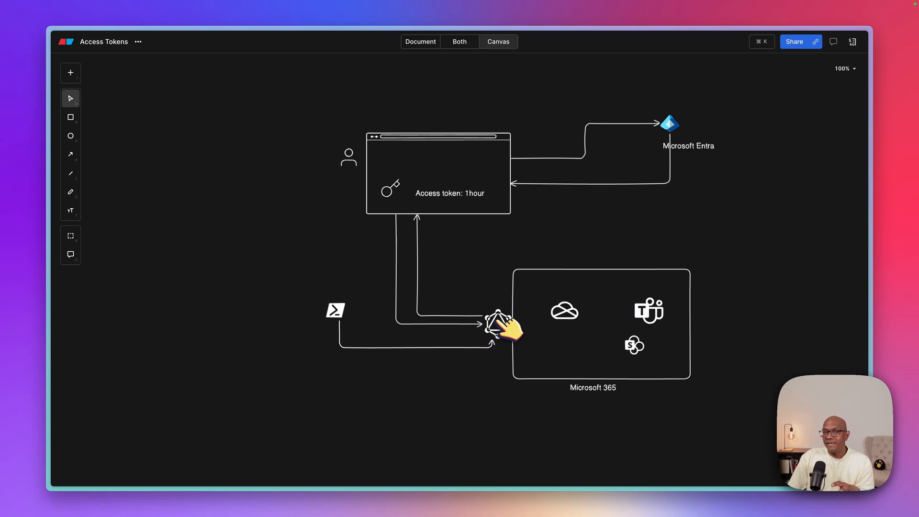
pyautogui.moveTo(422, 199)
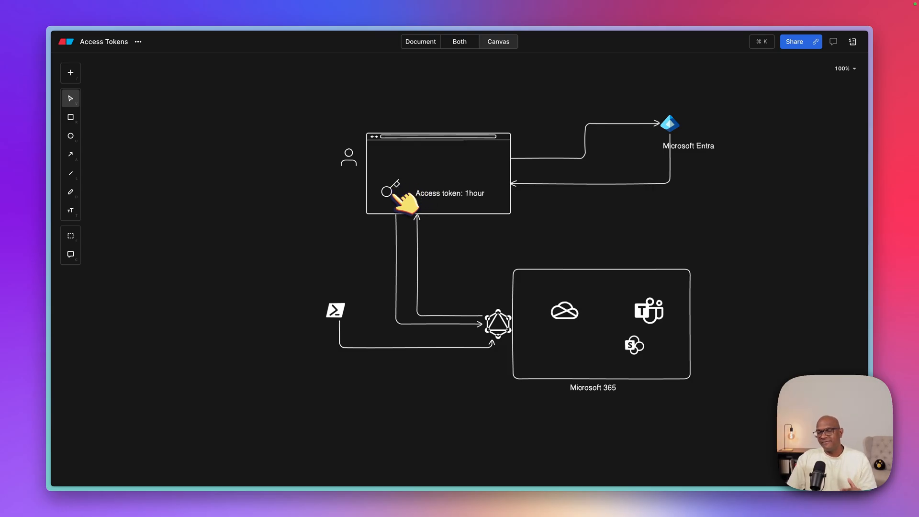
pyautogui.moveTo(417, 243)
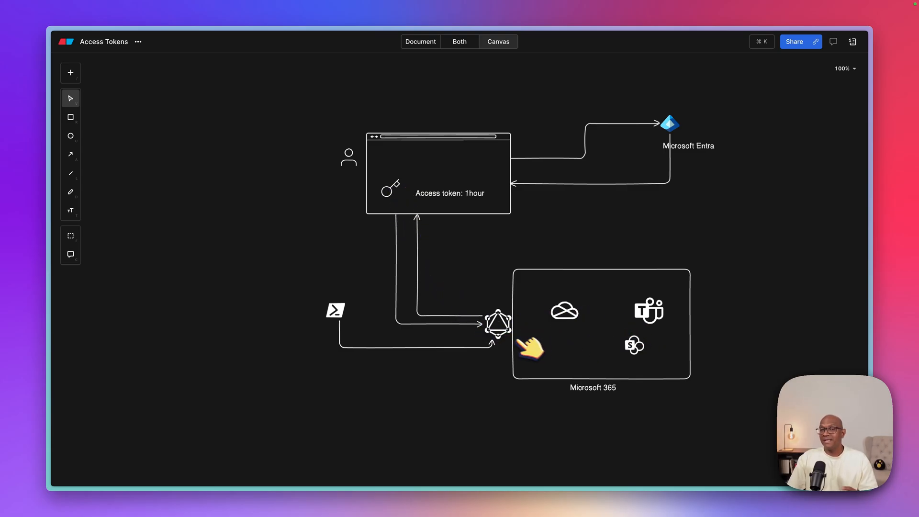
pyautogui.moveTo(510, 337)
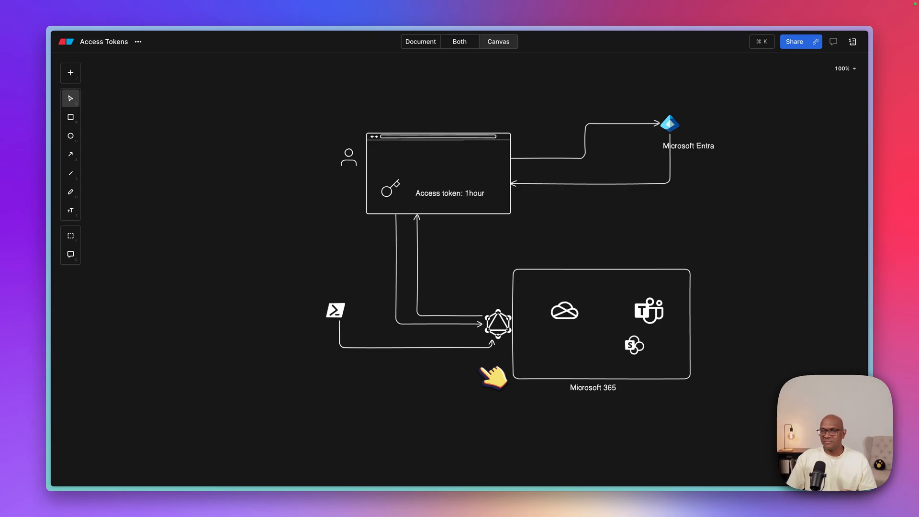
pyautogui.moveTo(499, 339)
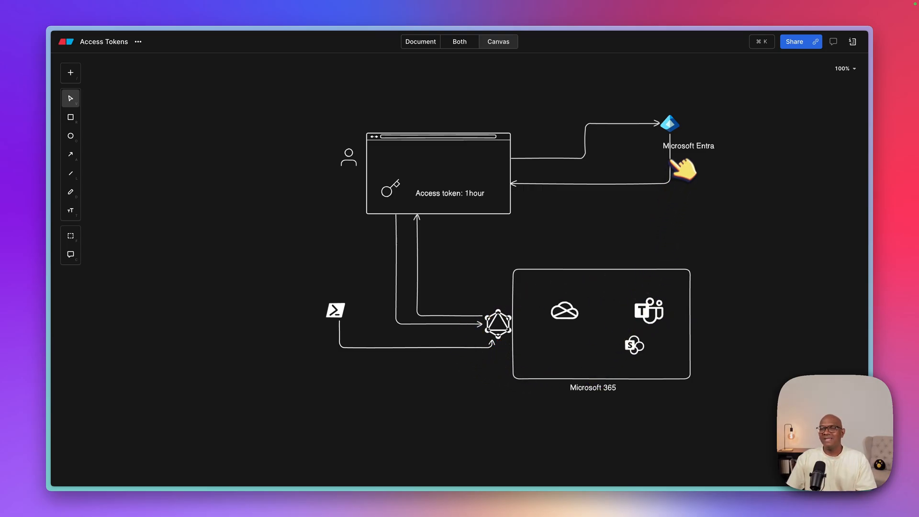
pyautogui.moveTo(618, 344)
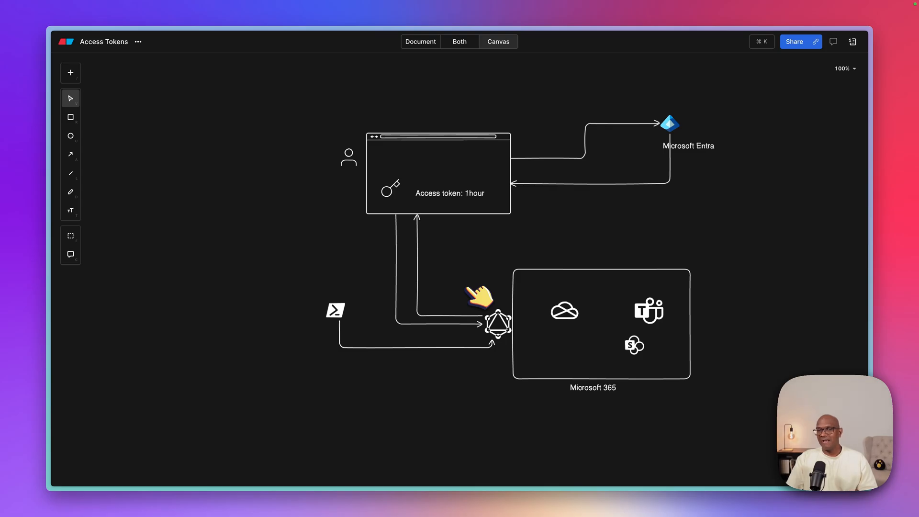
pyautogui.moveTo(469, 319)
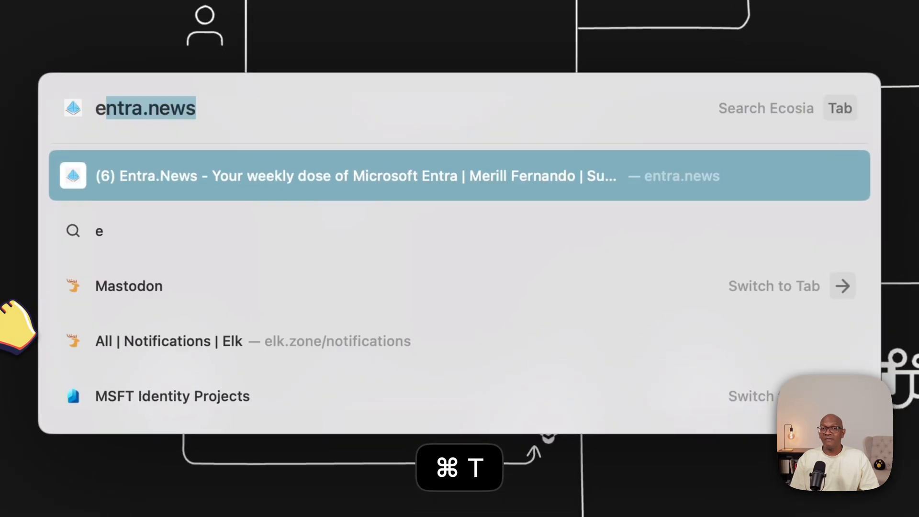
# Go to entra.news and scroll the latest weekly issue down to its Learn section
pyautogui.write('ntra')
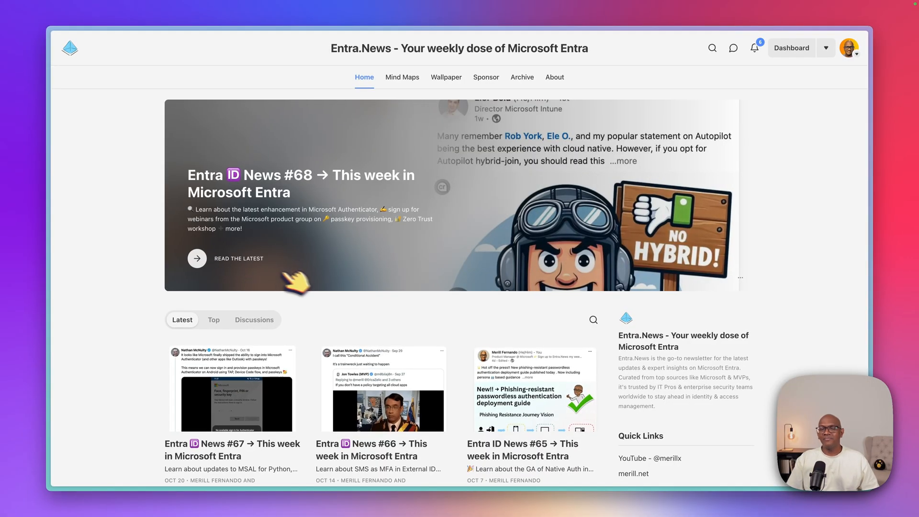
pyautogui.moveTo(144, 307)
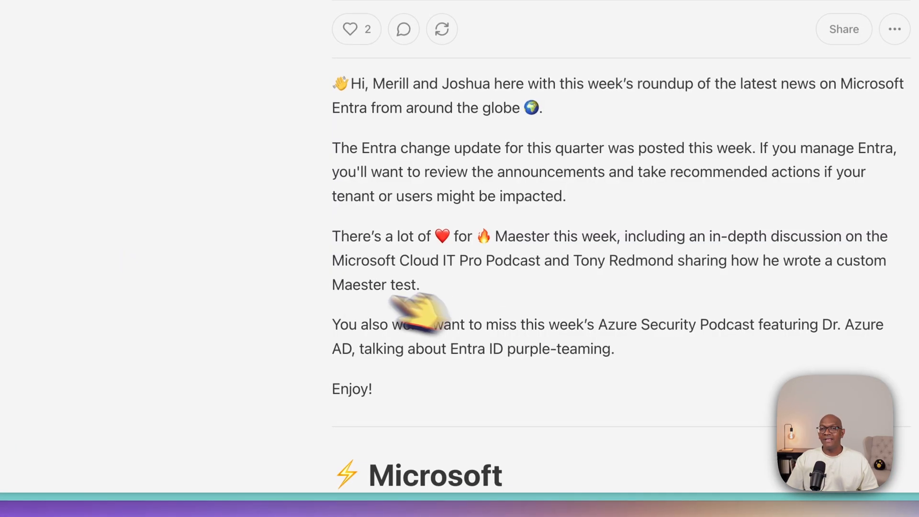
pyautogui.scroll(-3)
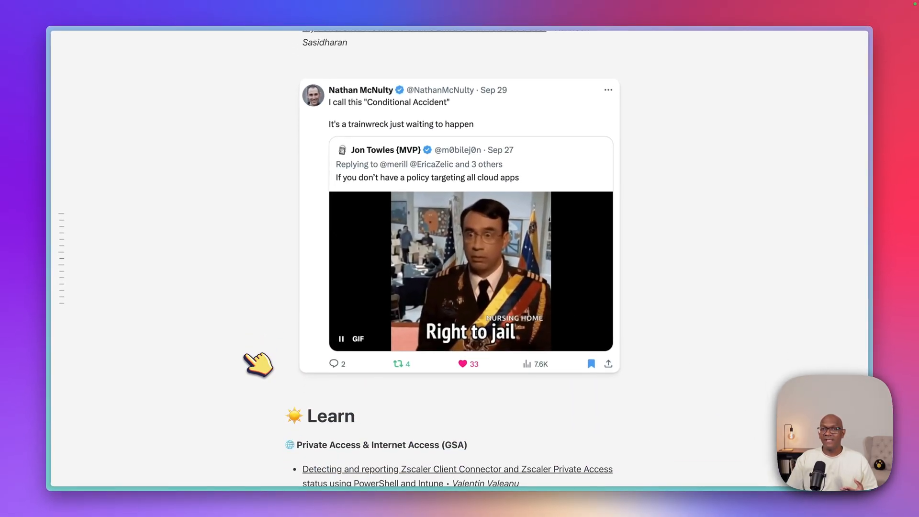
pyautogui.moveTo(498, 191)
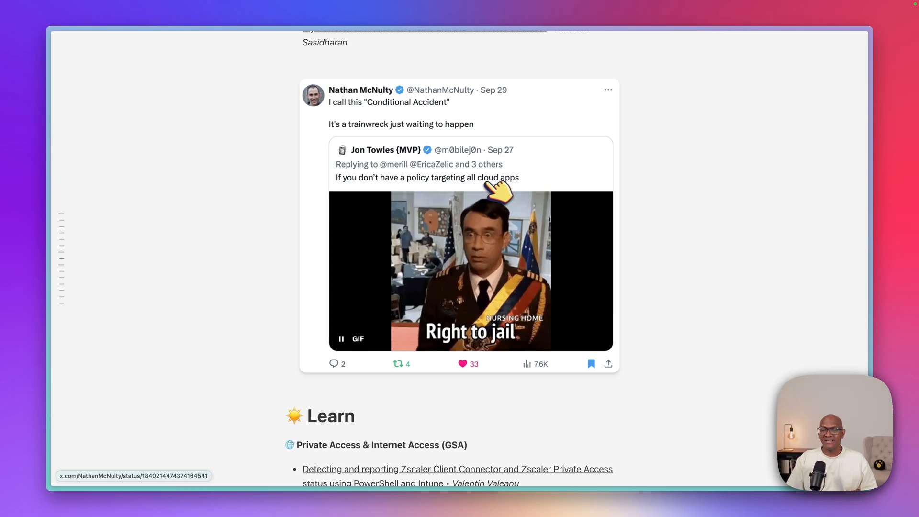